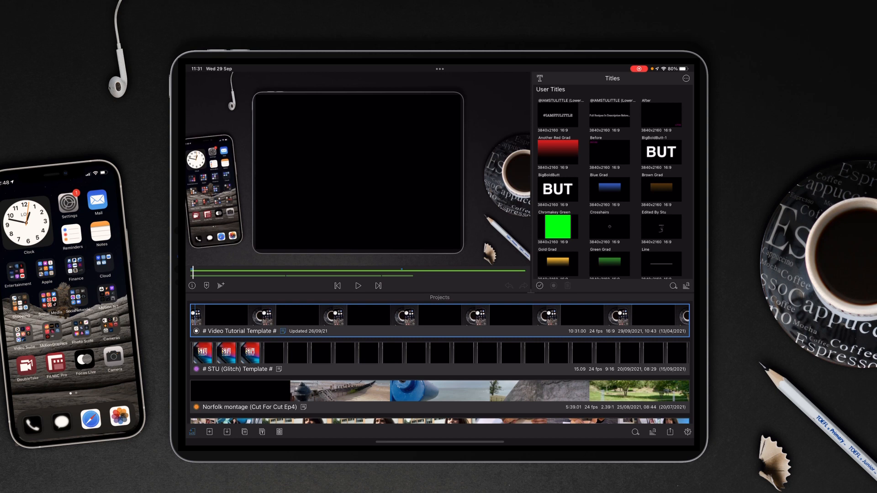
Scroll the project list to open the Video Tutorial Template project
scroll("down", 3)
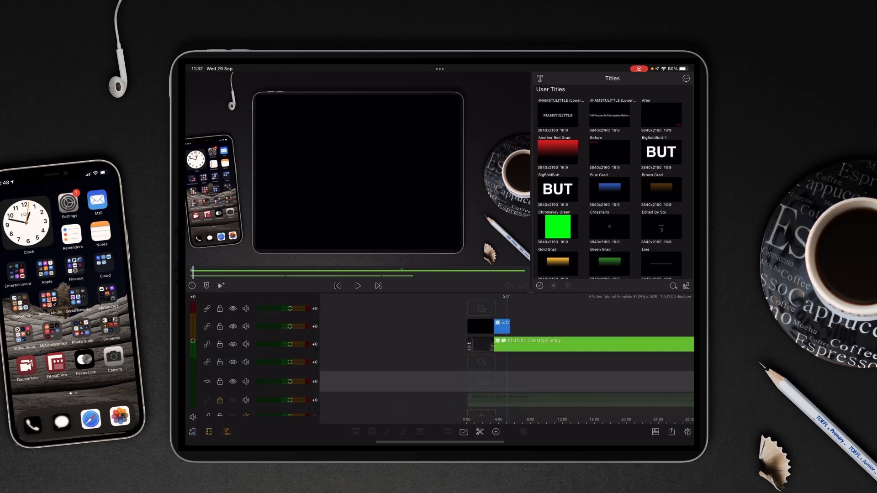
Export the project as an iOS Share & AirDrop archive including only trimmed media
left_click(671, 432)
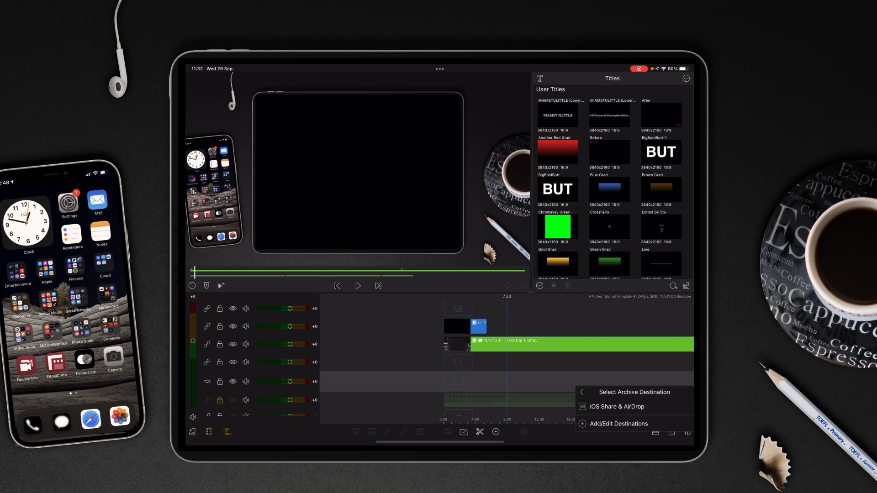
left_click(617, 407)
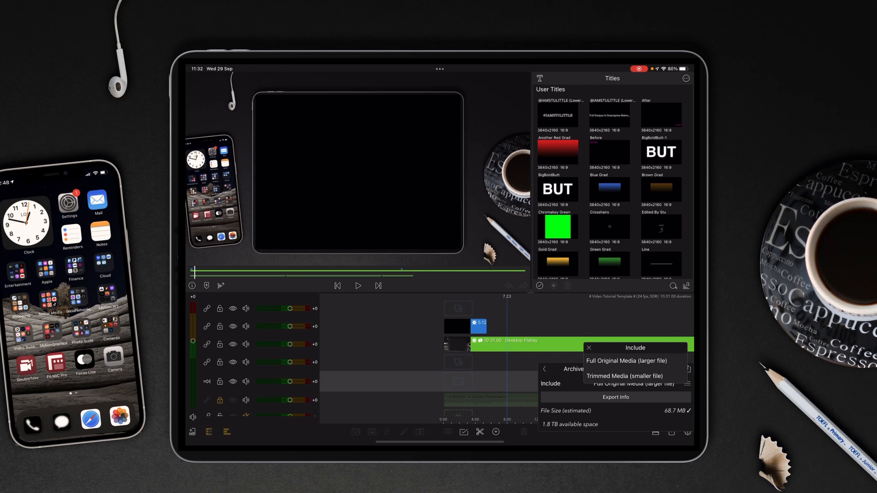
left_click(625, 376)
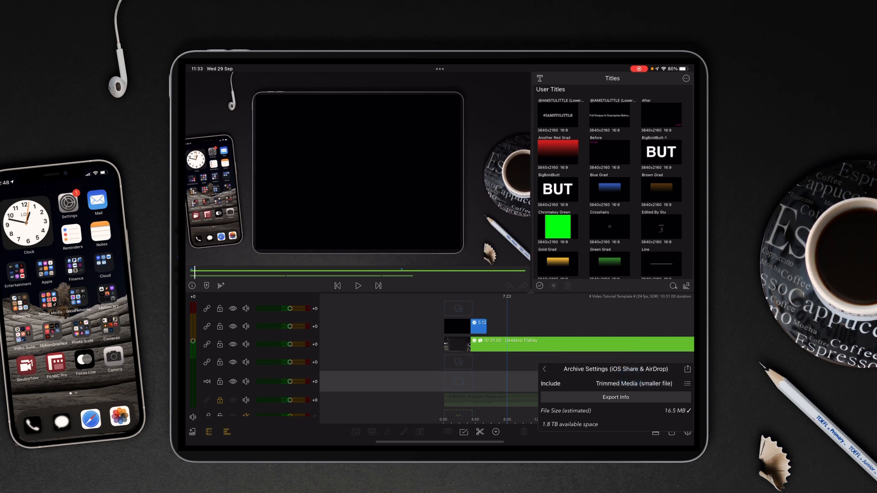
left_click(668, 383)
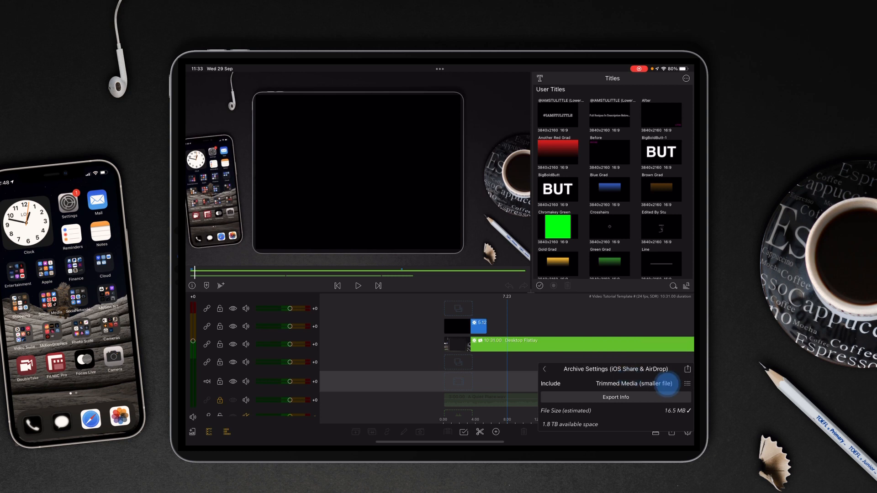
left_click(659, 384)
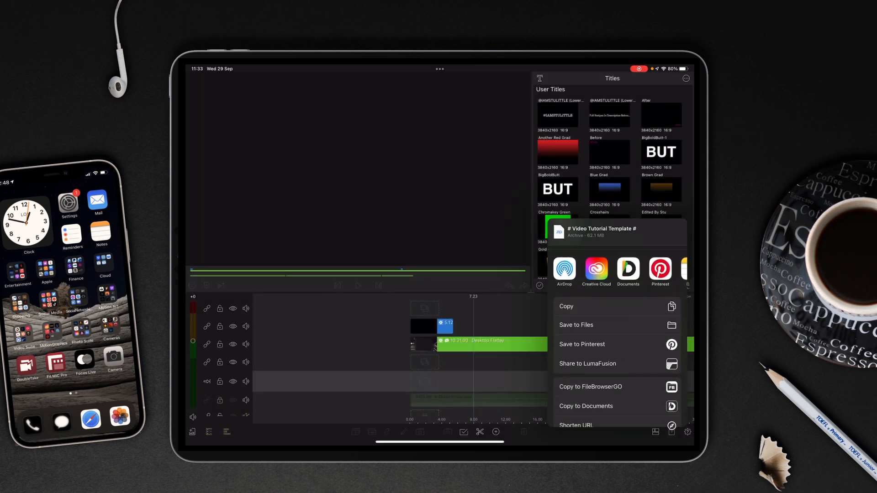
Save the Video Tutorial Template archive to Files
left_click(576, 325)
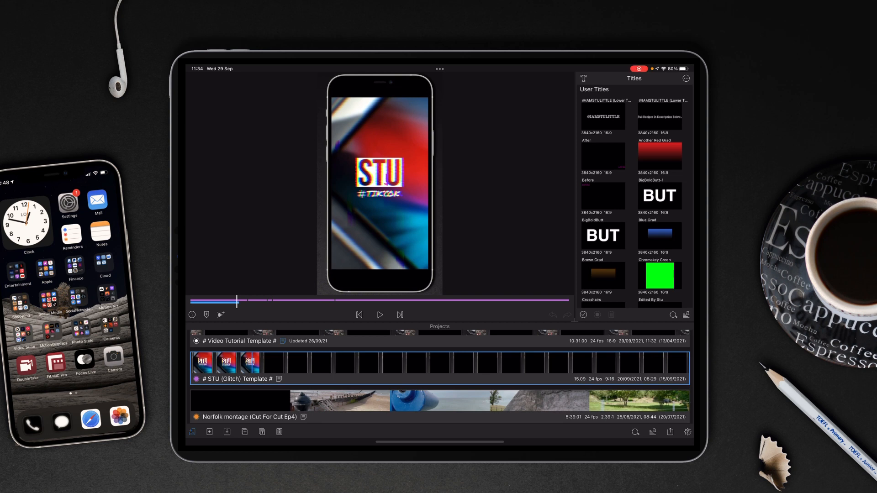
Export the STU (Glitch) Template as an iOS Share archive and save it to Files
left_click(670, 432)
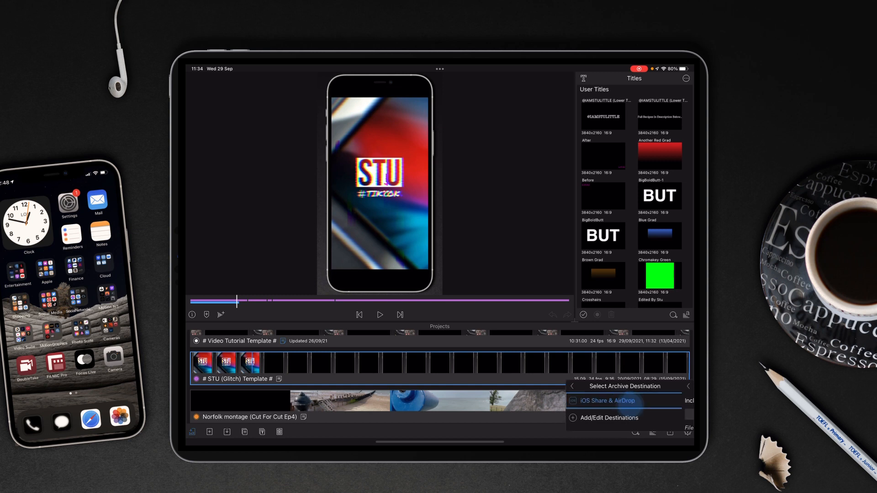
left_click(607, 401)
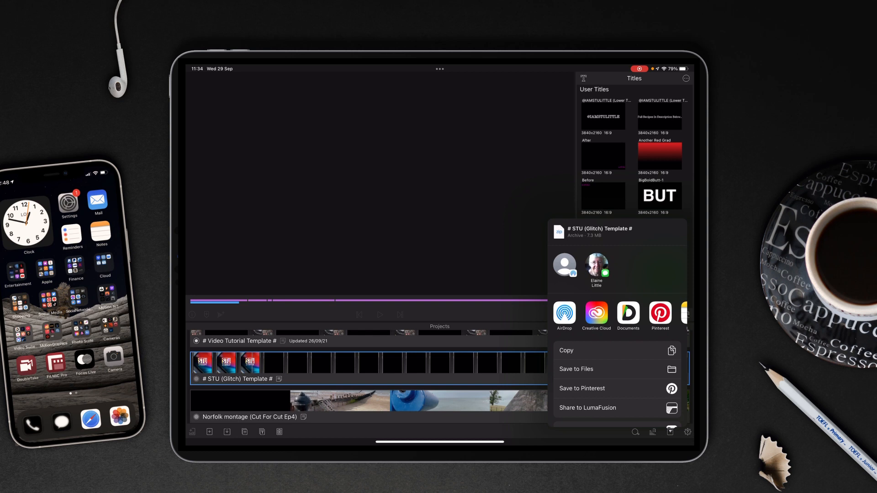
left_click(576, 370)
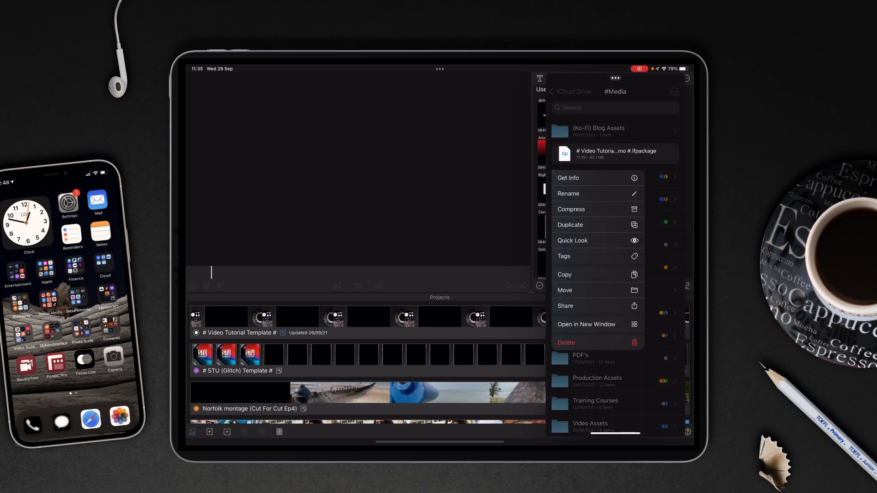
Share the archive via iCloud for anyone with the link, and copy the link
left_click(565, 306)
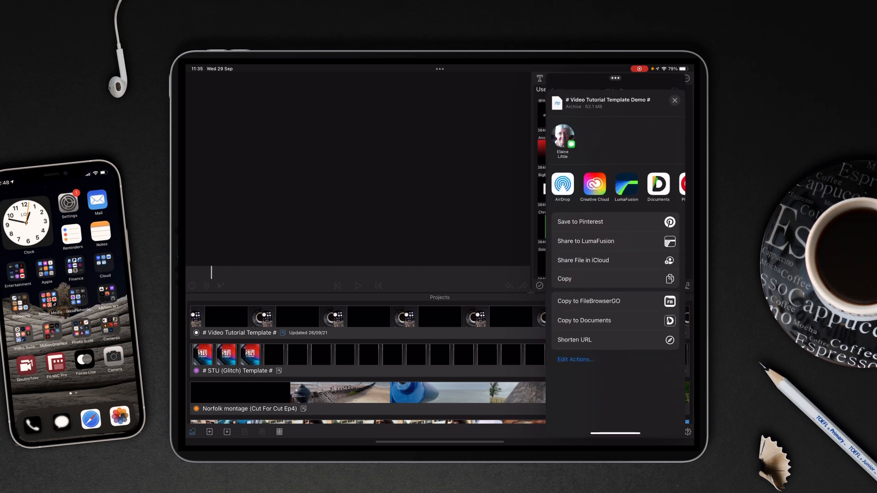
left_click(583, 260)
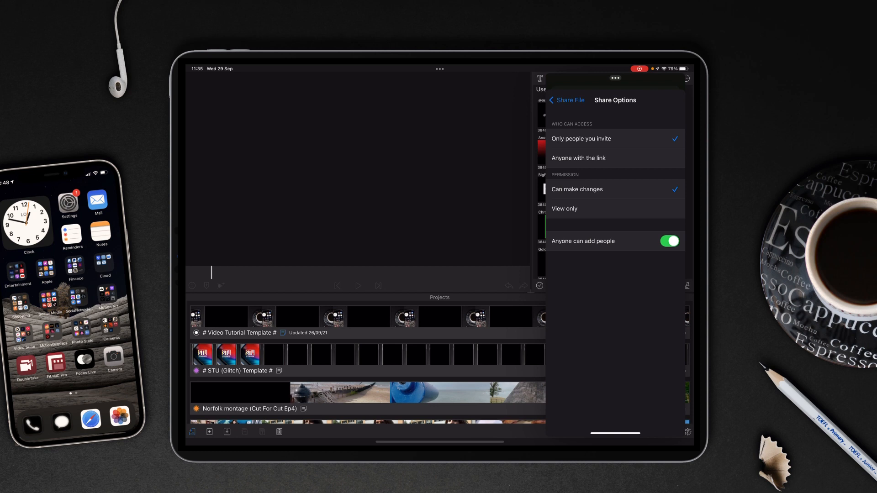
left_click(579, 158)
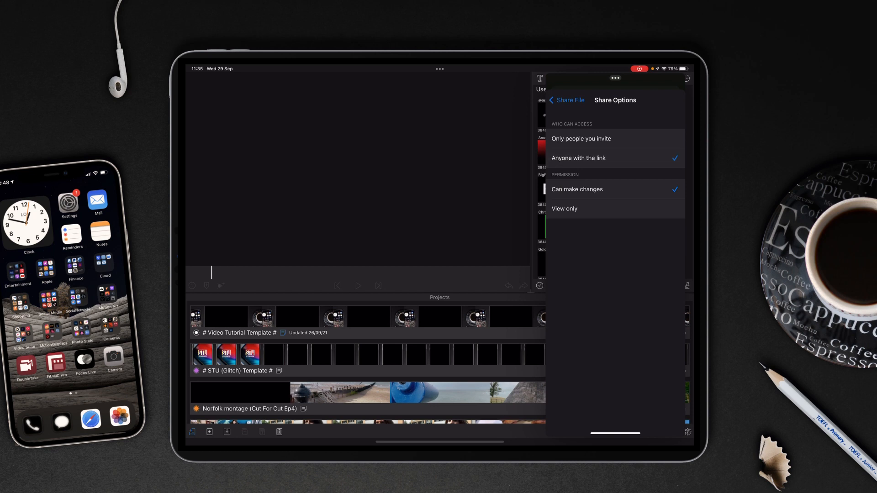
left_click(565, 100)
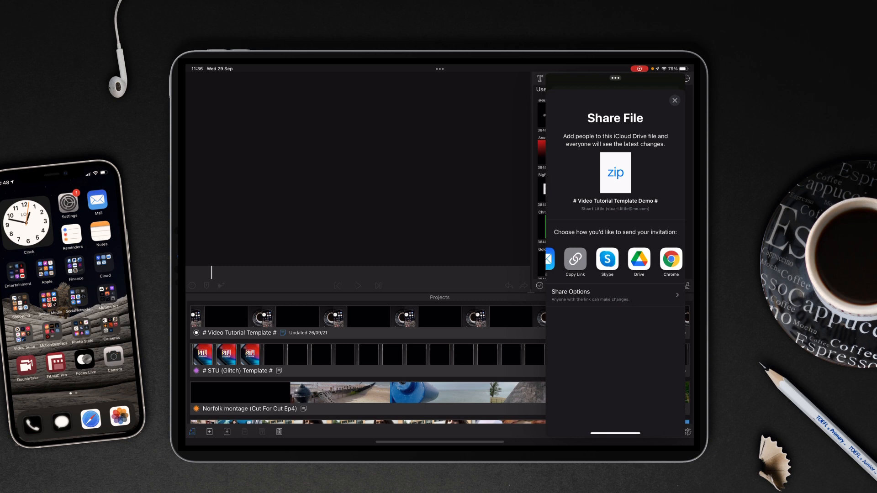
left_click(675, 100)
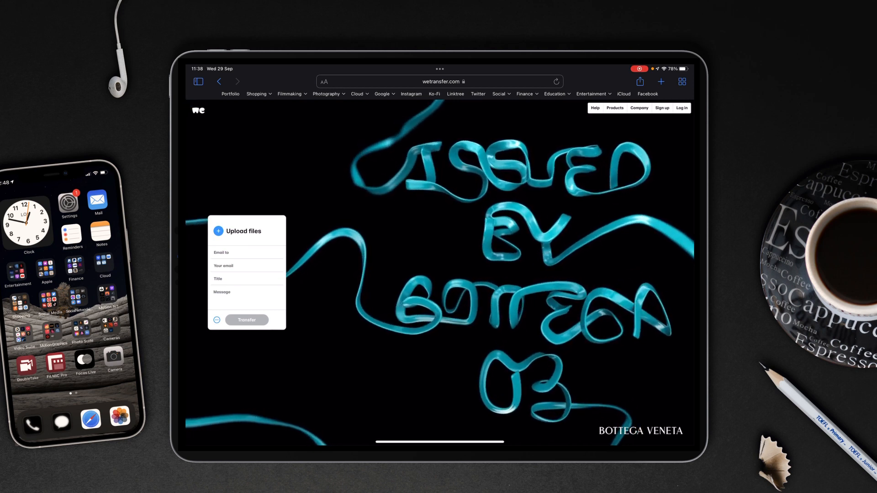
left_click(218, 231)
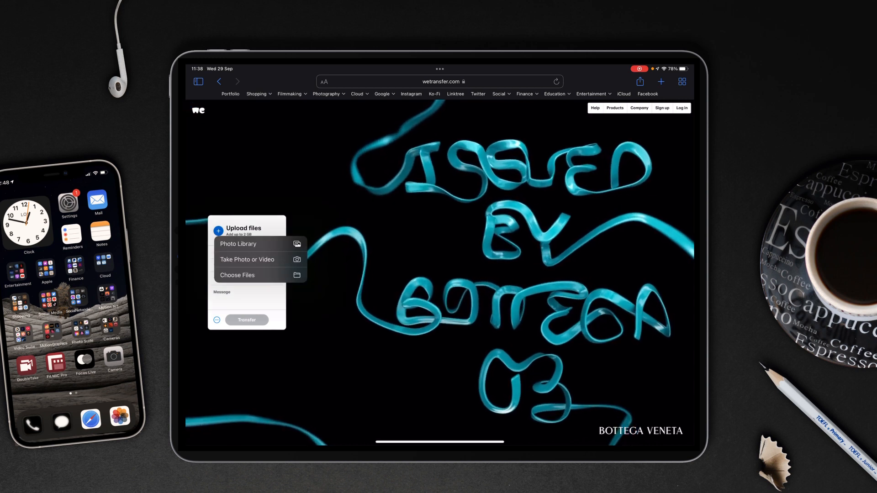
left_click(238, 275)
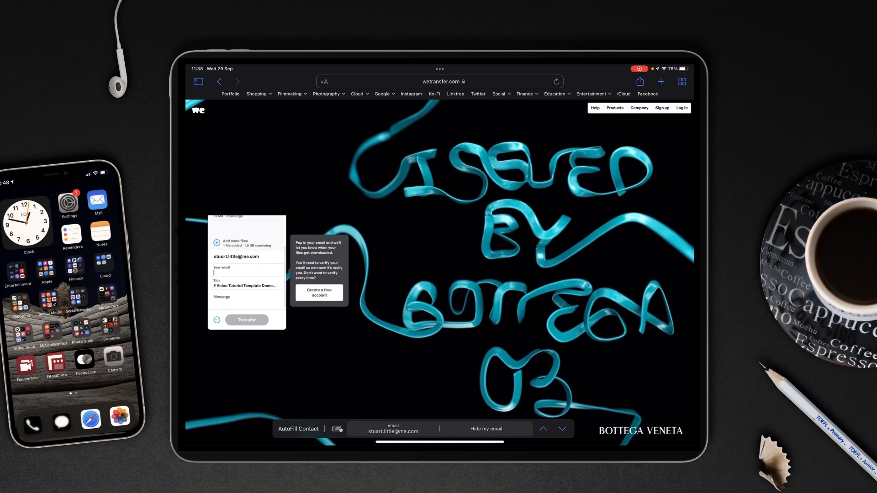
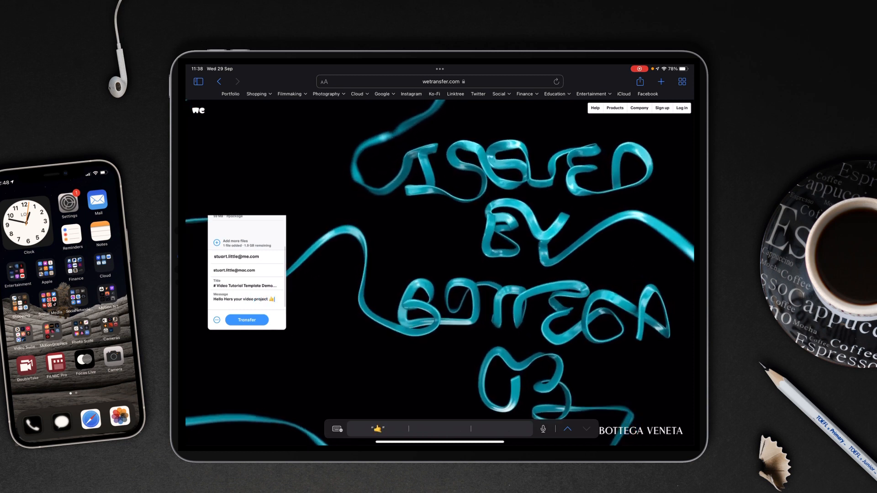
left_click(246, 320)
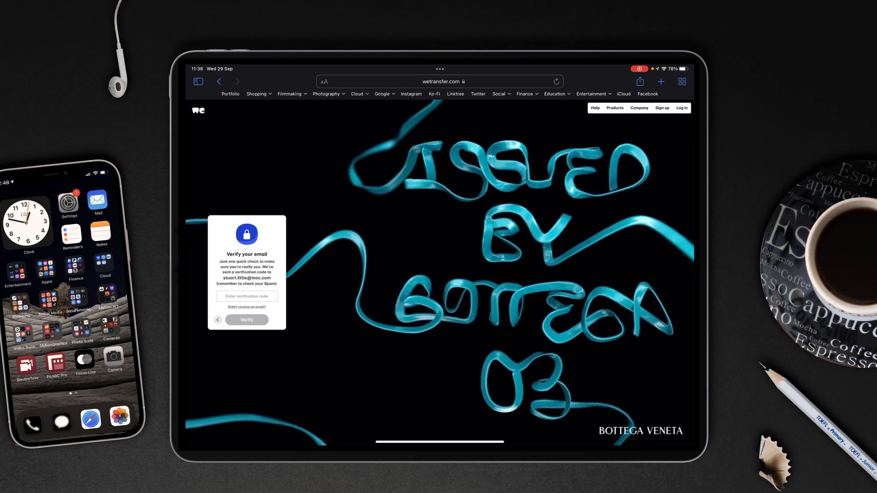